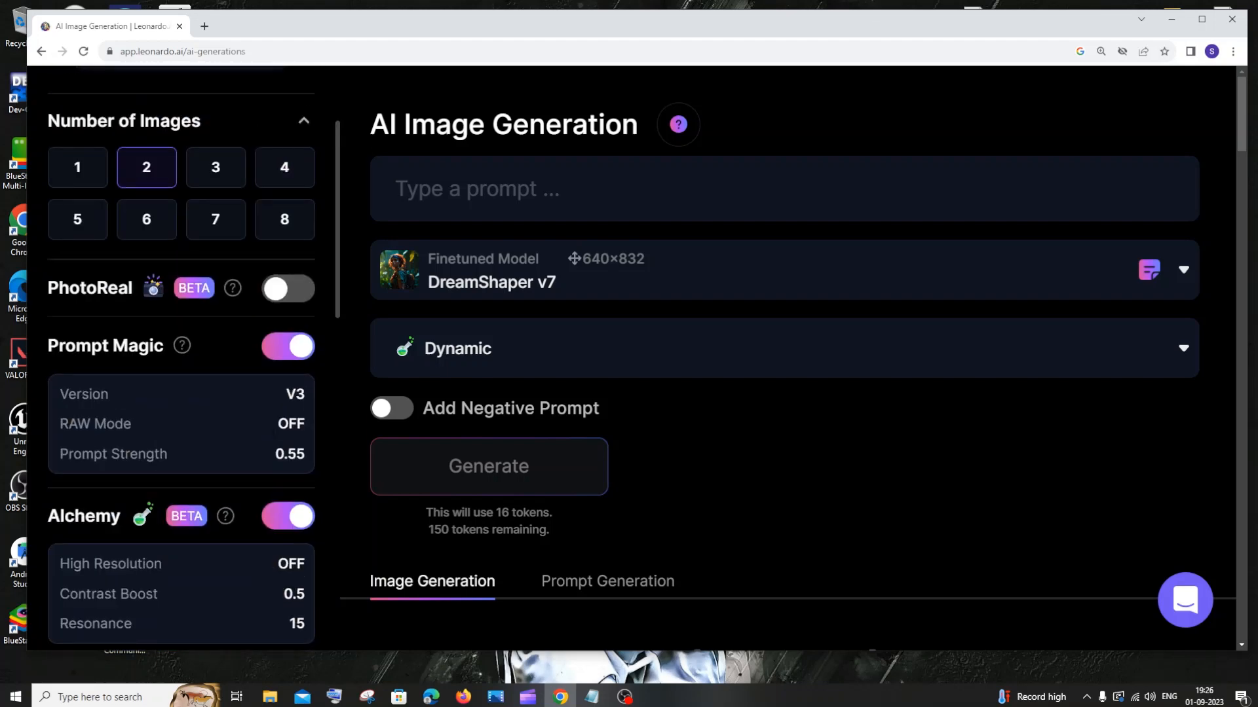
# Pick the pyramids photo as the Image to Image source, then leave it blocked by Prompt Magic v3 again
pyautogui.scroll(-3)
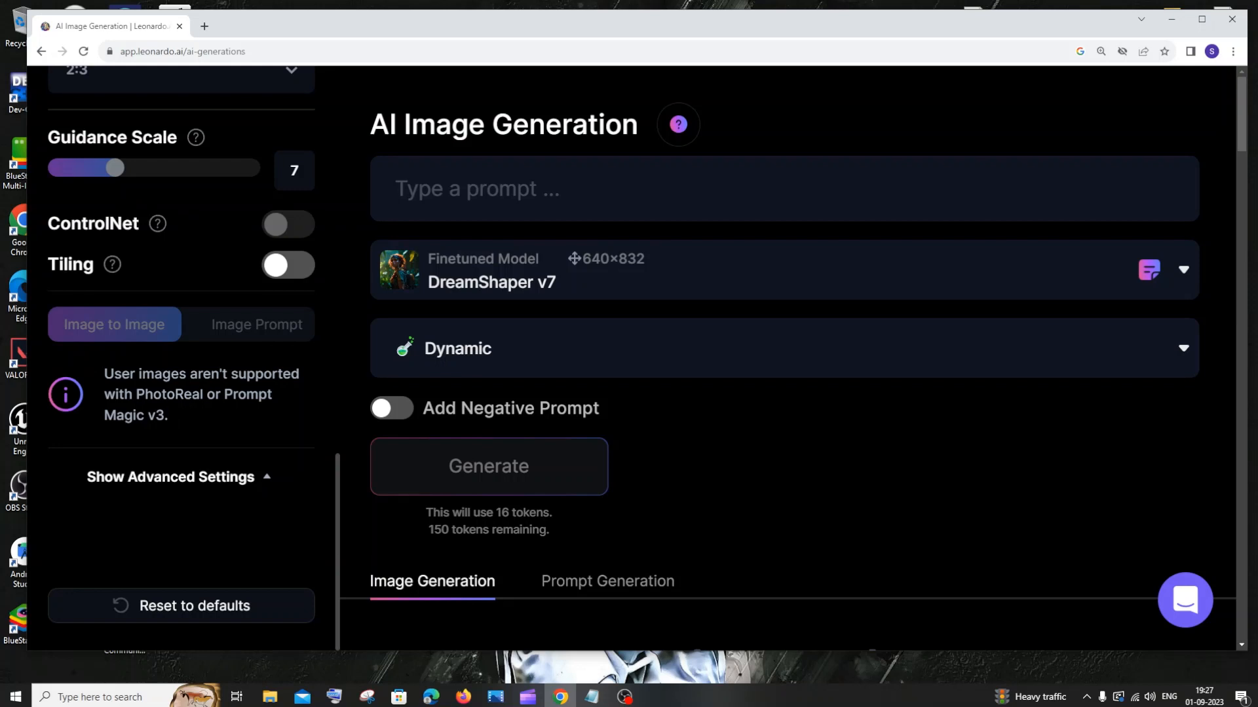
pyautogui.doubleClick(169, 394)
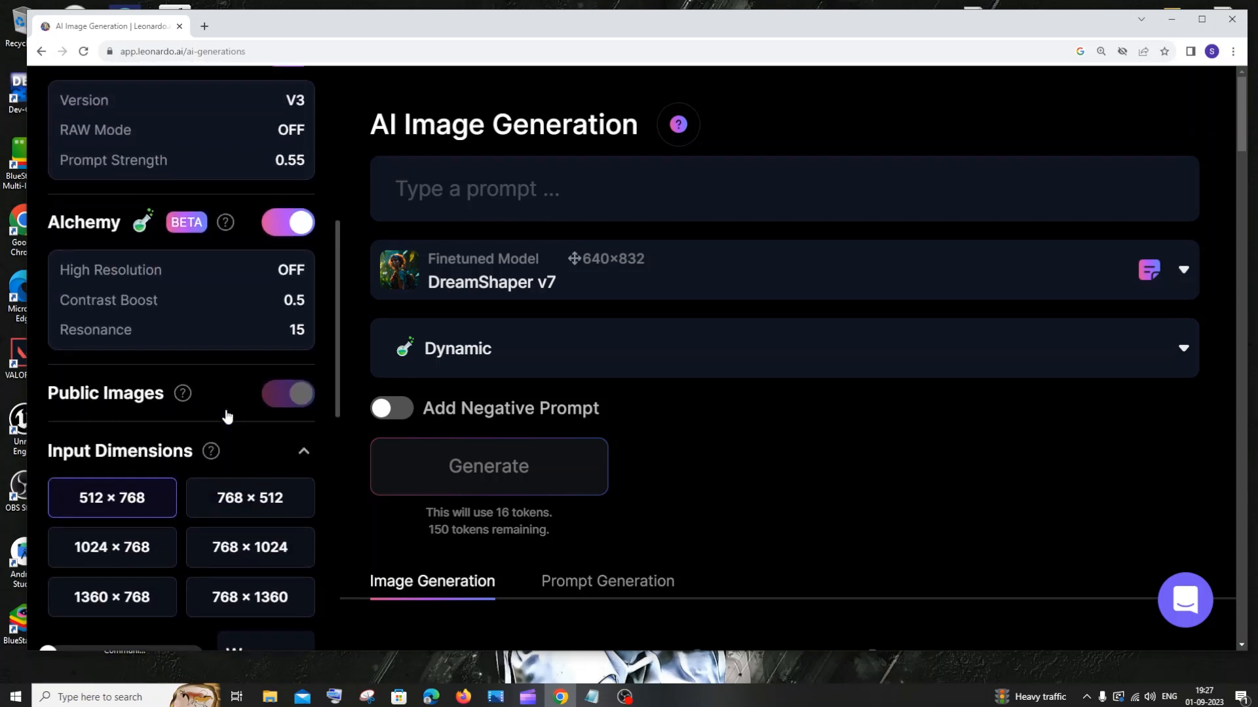
pyautogui.scroll(-3)
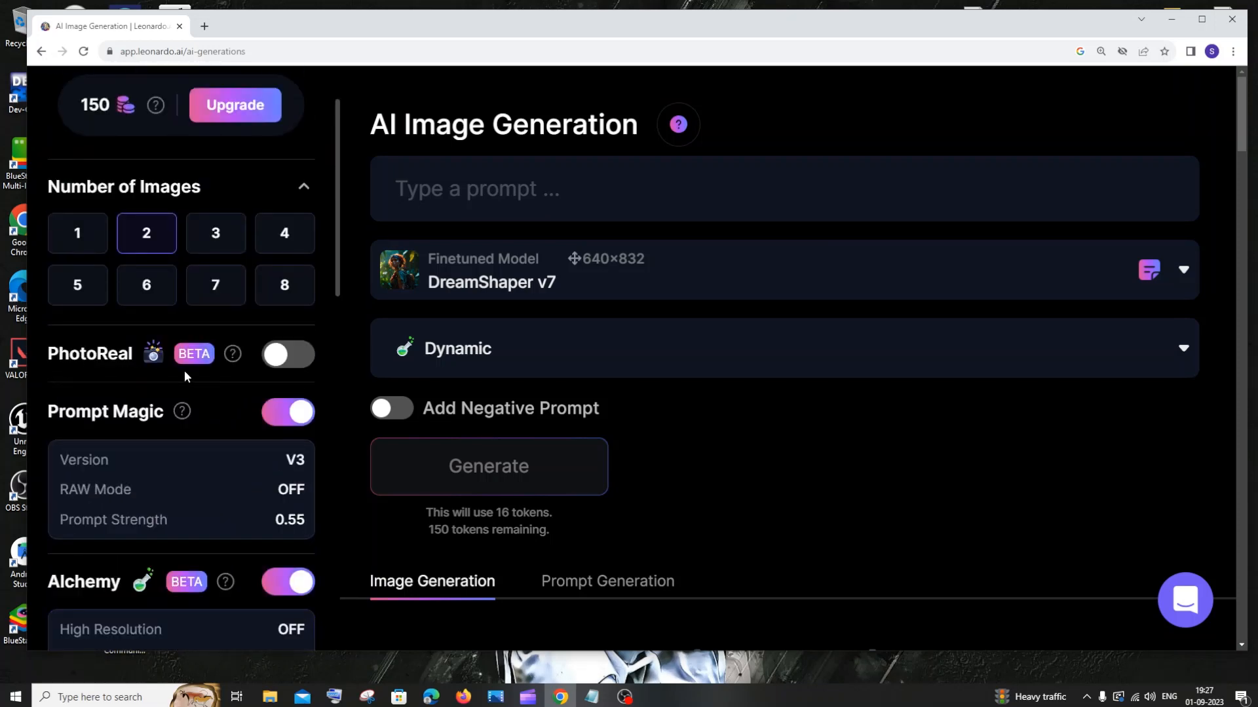
pyautogui.moveTo(222, 392)
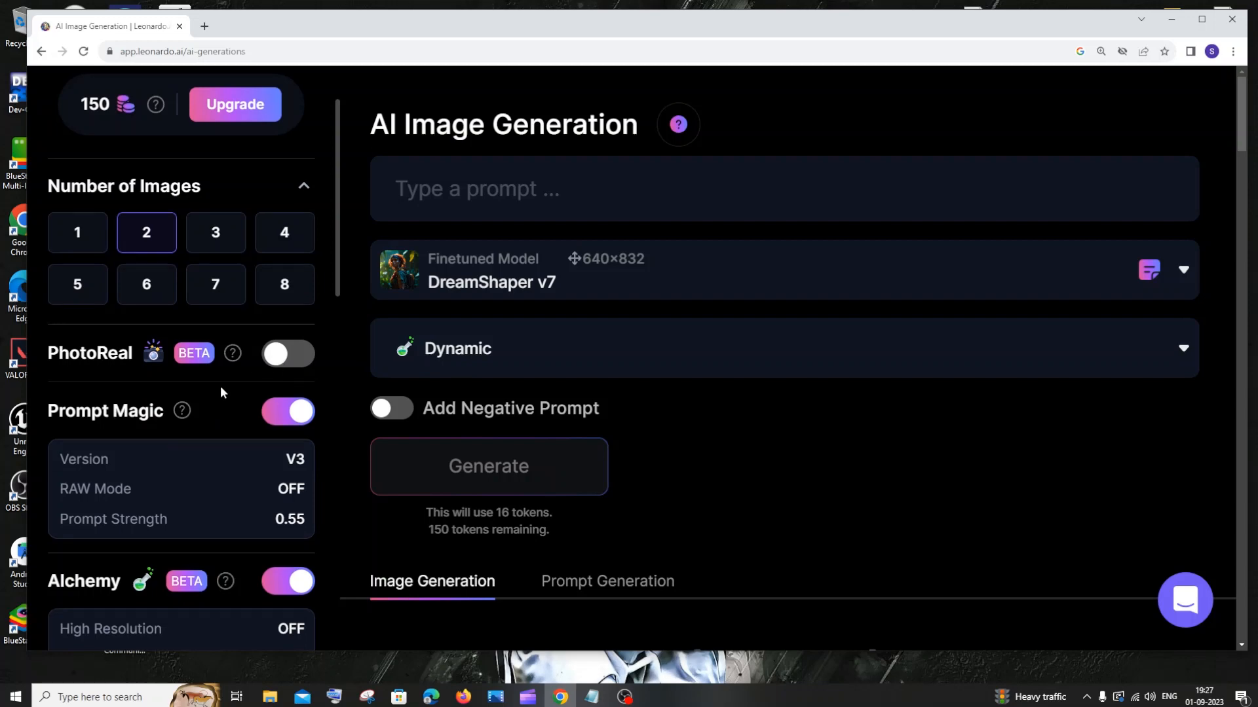
pyautogui.scroll(-3)
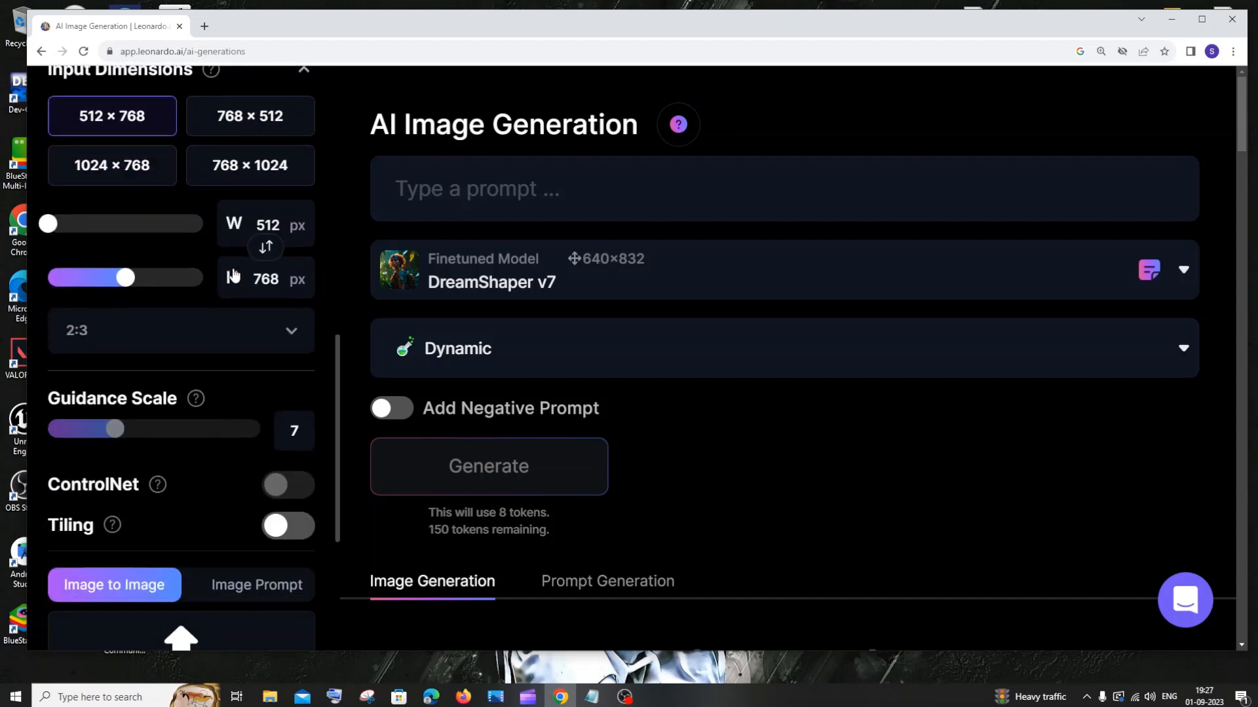
pyautogui.scroll(-3)
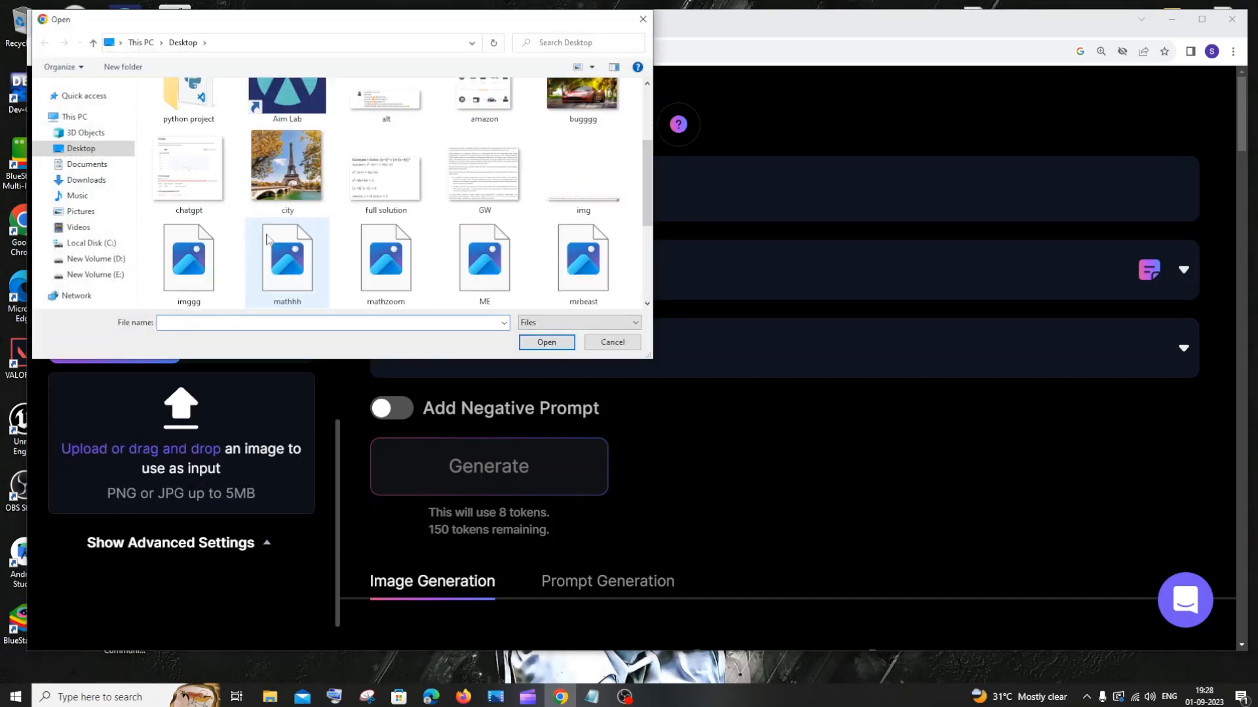
pyautogui.scroll(-3)
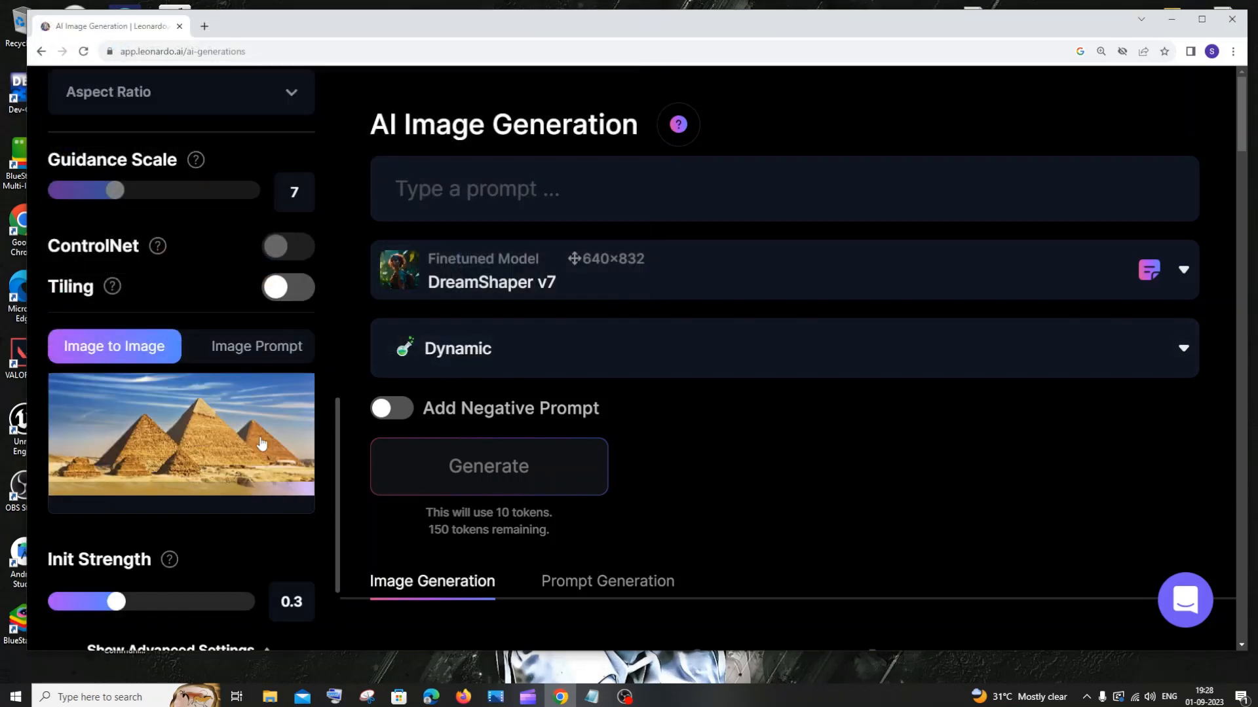
pyautogui.scroll(-3)
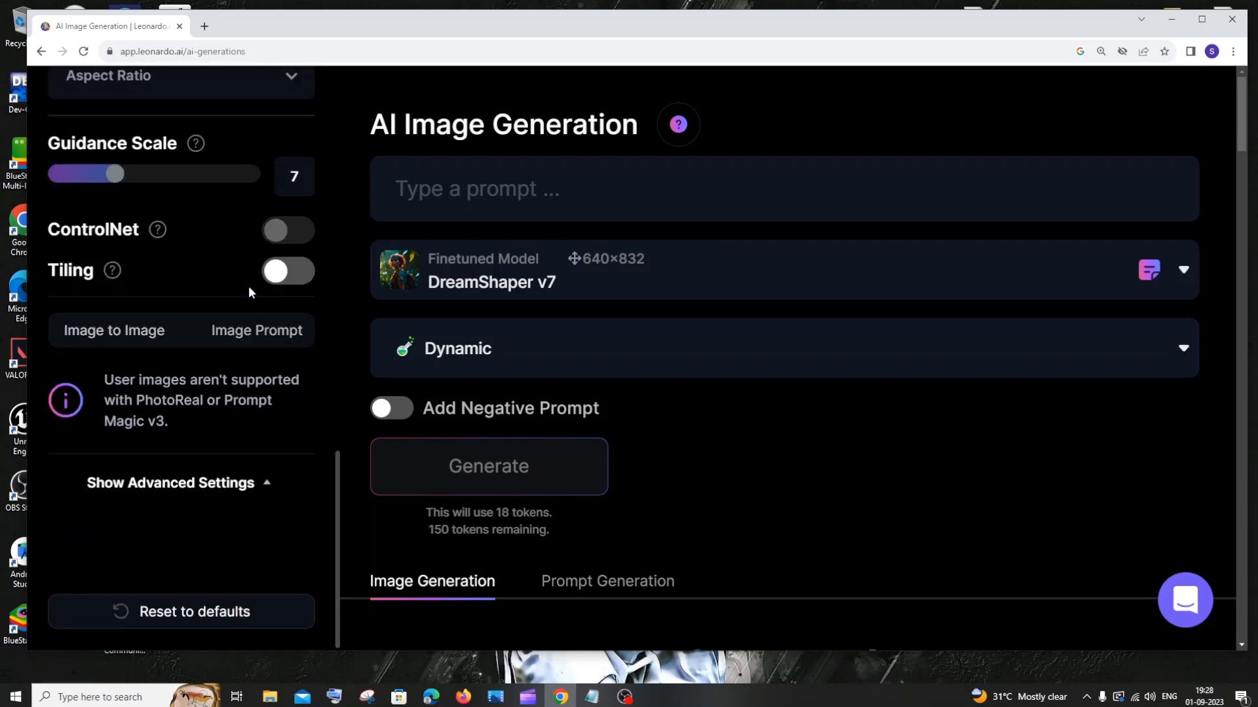
# Turn off the setting blocking user images and switch to the empty Image Prompt upload slot
pyautogui.click(114, 330)
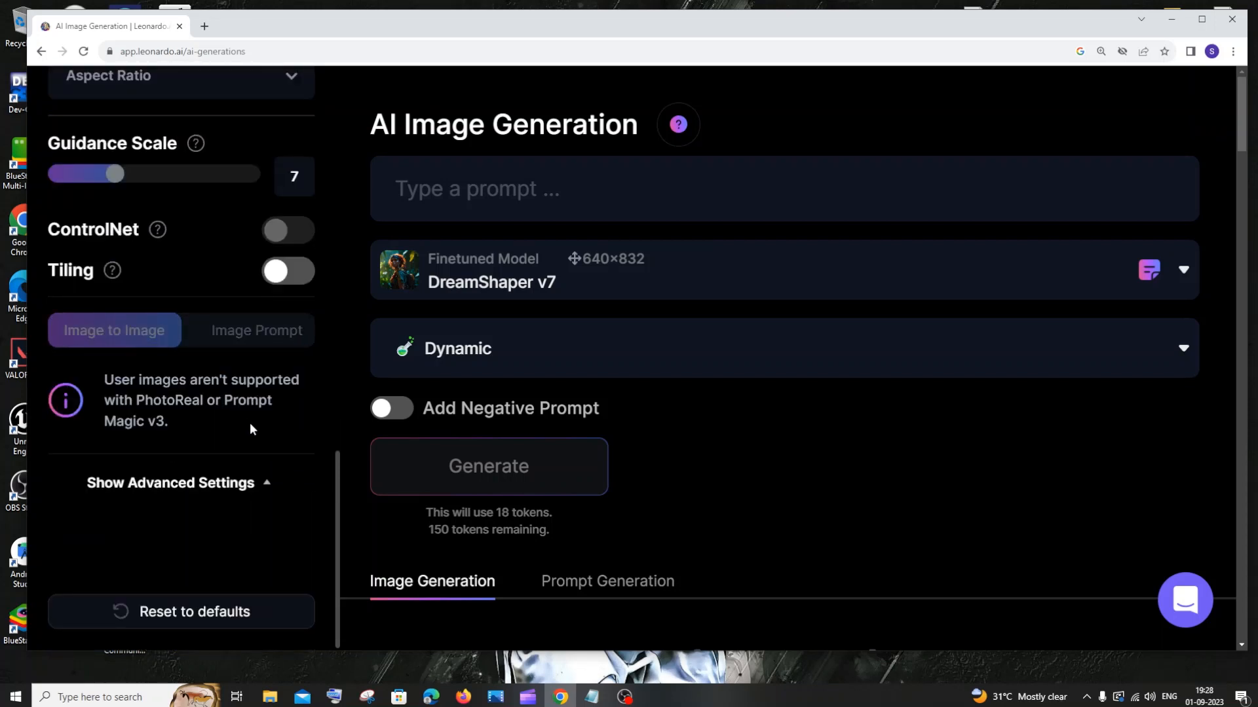
pyautogui.scroll(-3)
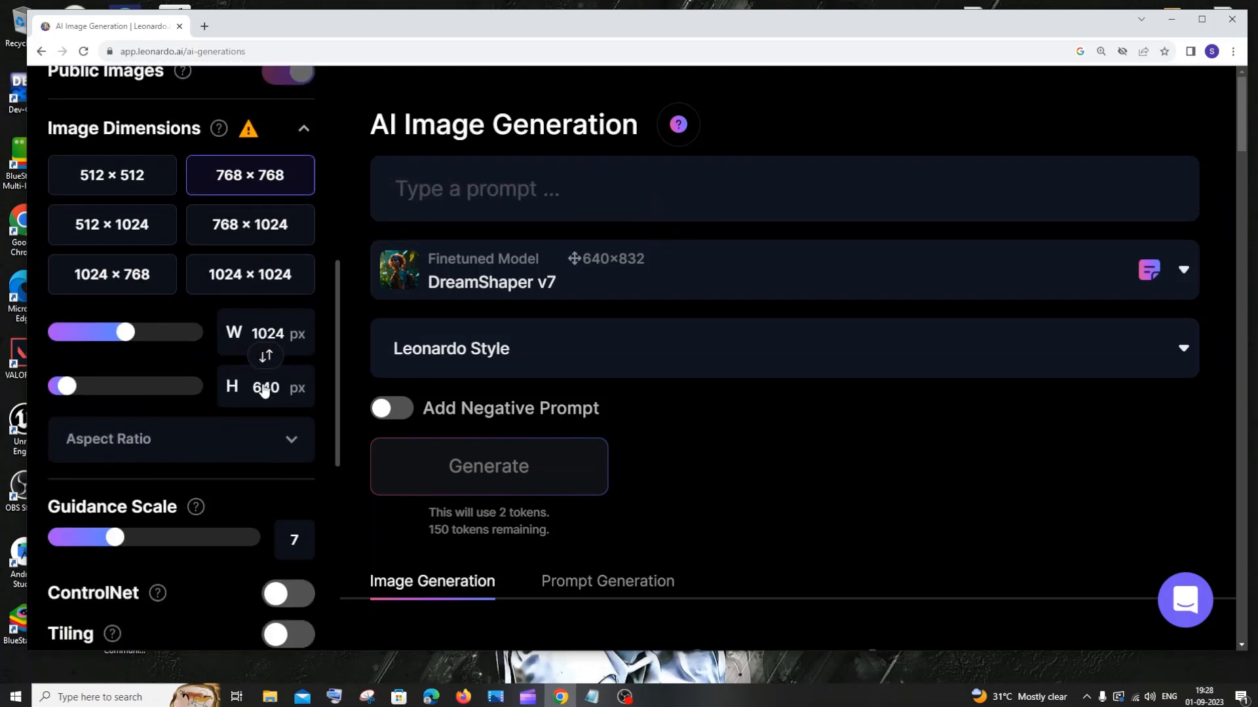
pyautogui.click(255, 299)
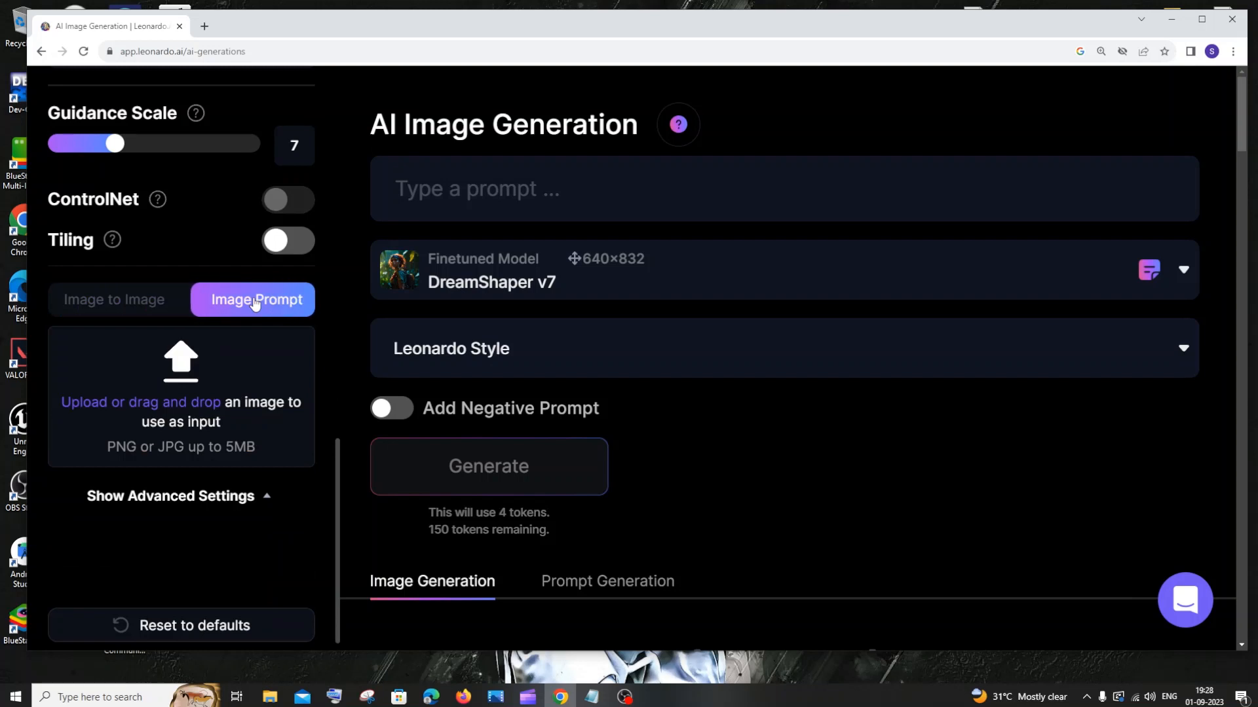